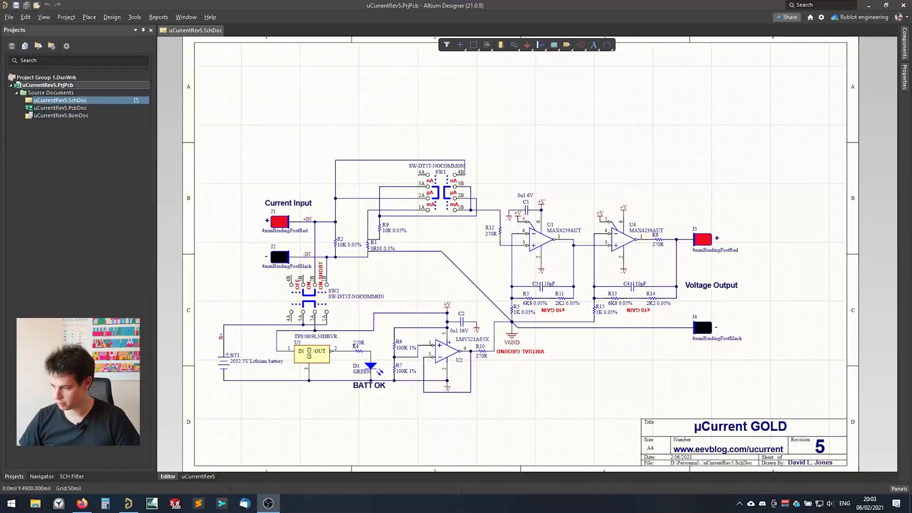
# - Add a new output job file (Job1.OutJob) to the uCurrentRev5 project from the Projects panel
pyautogui.rightClick(48, 85)
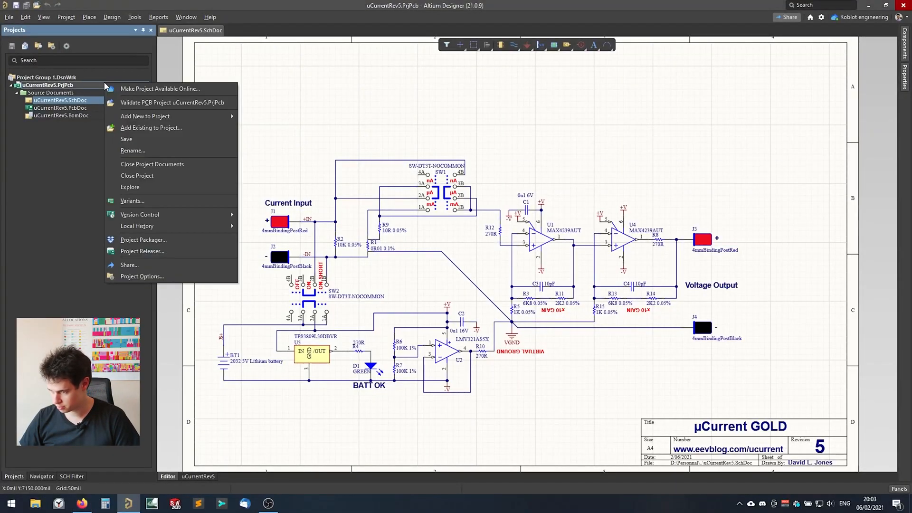
pyautogui.moveTo(145, 116)
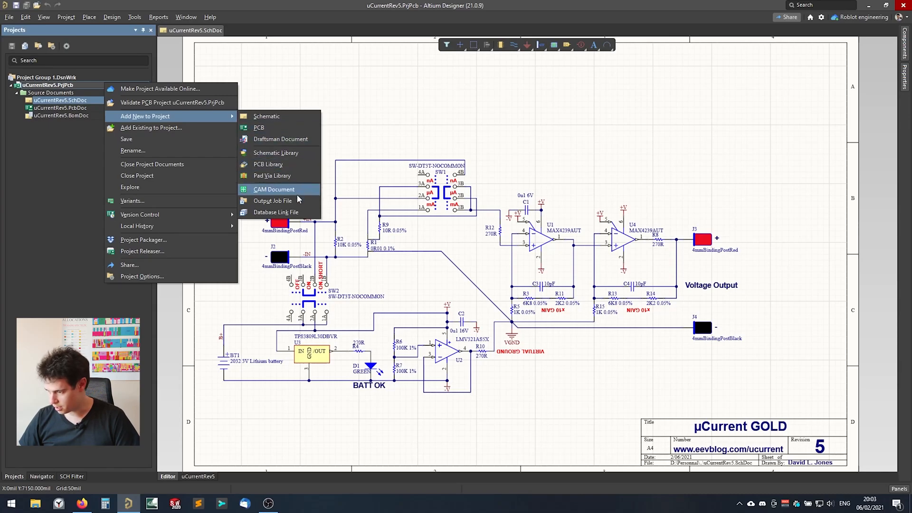
pyautogui.click(271, 200)
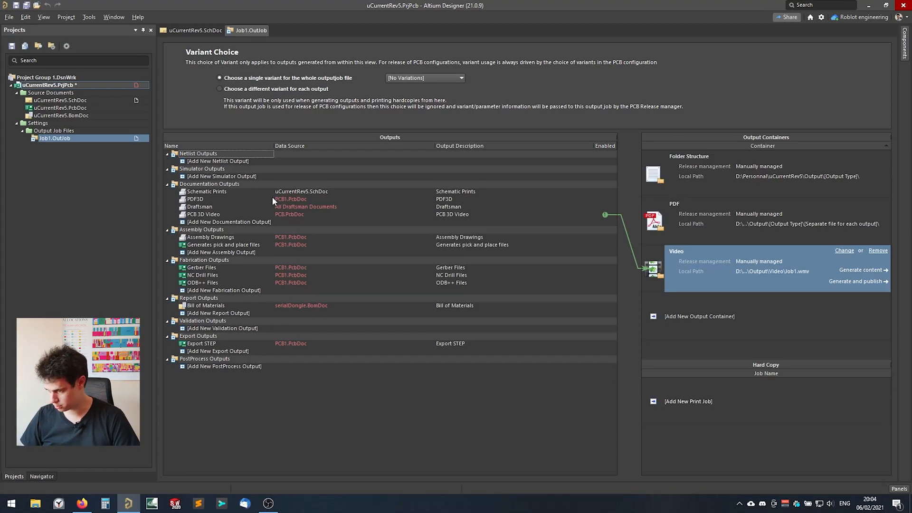
pyautogui.moveTo(260, 161)
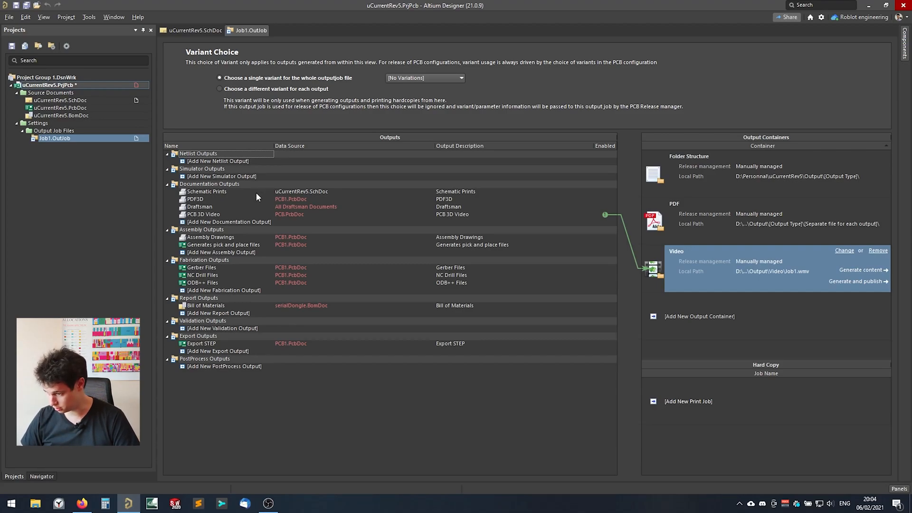
pyautogui.moveTo(263, 242)
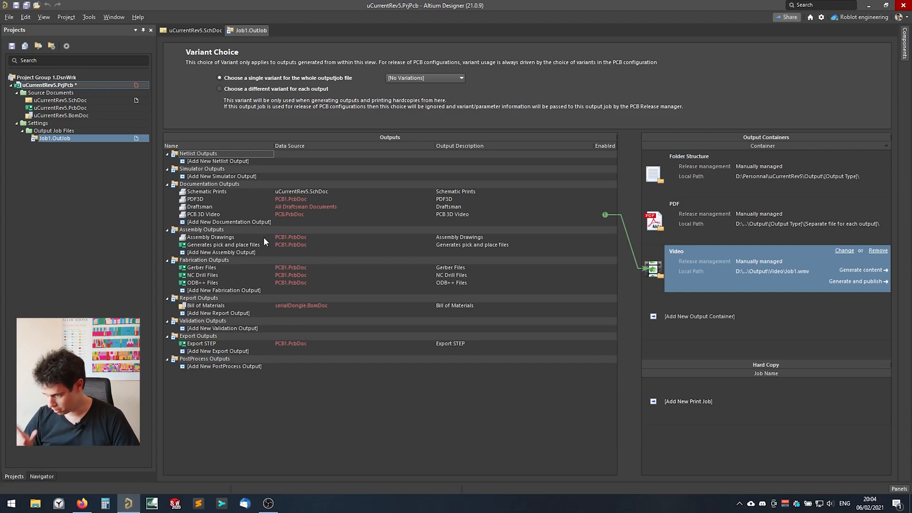
pyautogui.moveTo(263, 289)
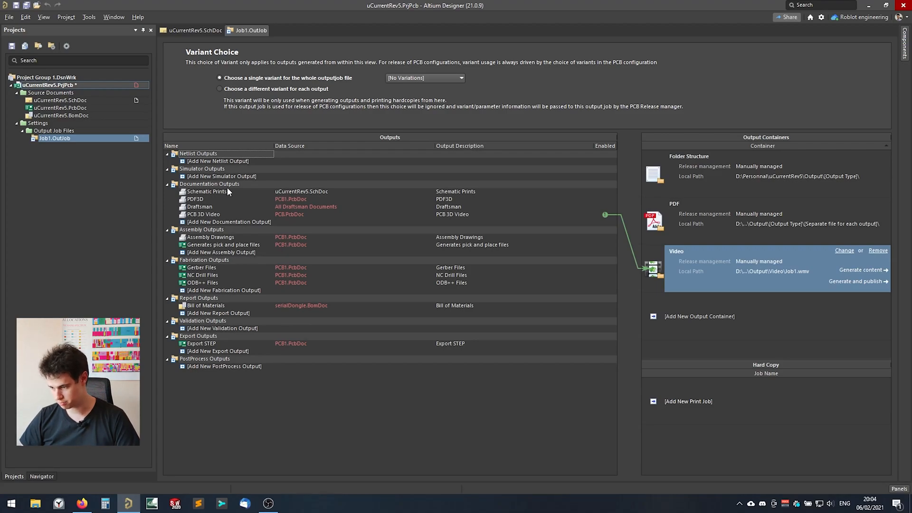
pyautogui.moveTo(240, 196)
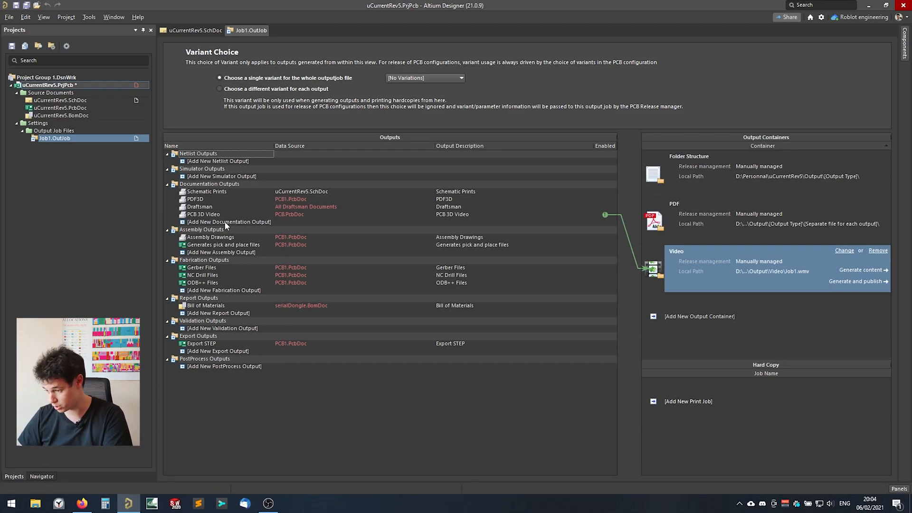
# - Add a Schematic Prints documentation output for uCurrentRev5.SchDoc to Job1.OutJob
pyautogui.click(228, 221)
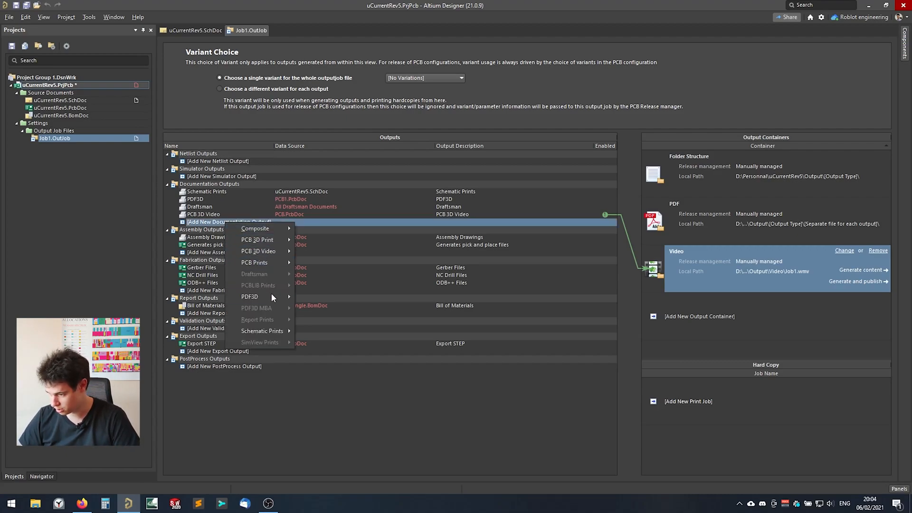
pyautogui.moveTo(262, 330)
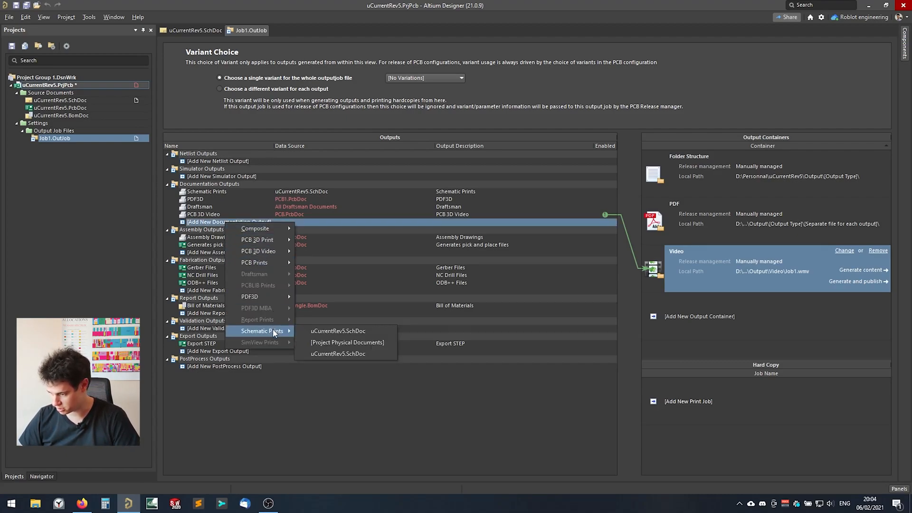
pyautogui.moveTo(338, 331)
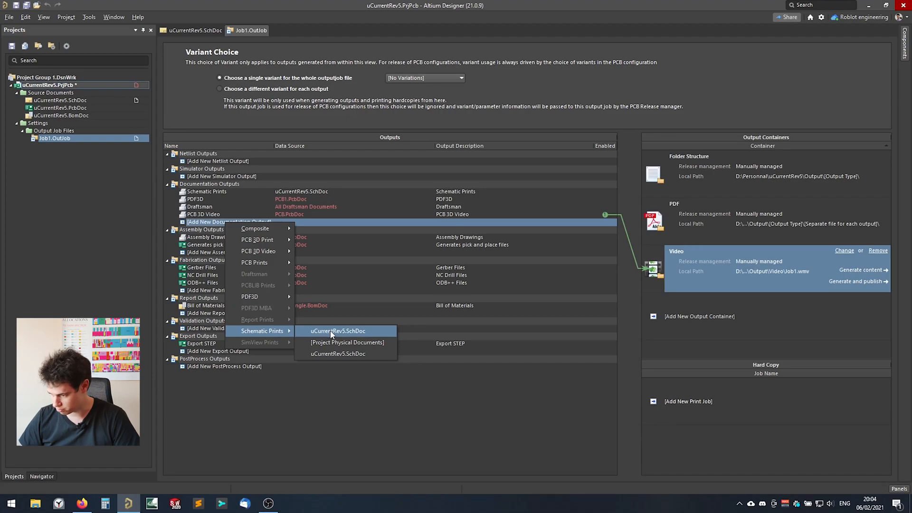
pyautogui.click(338, 330)
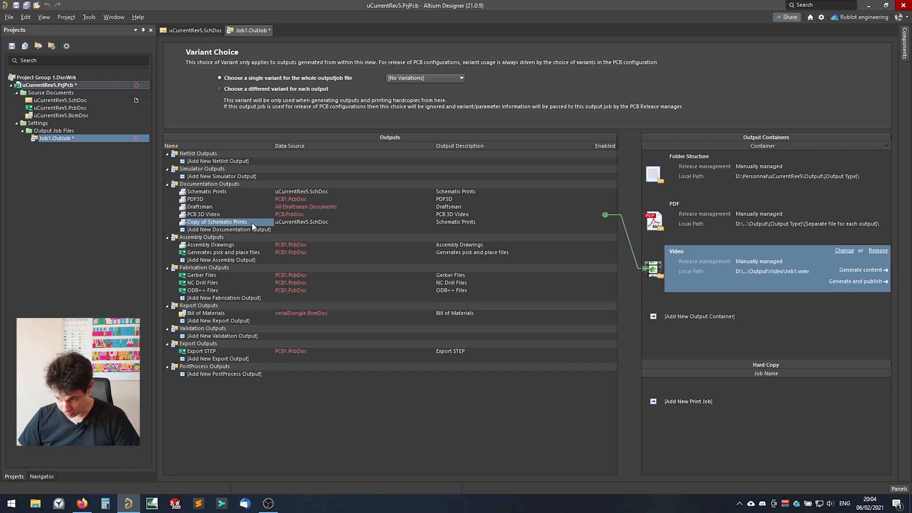
pyautogui.rightClick(217, 221)
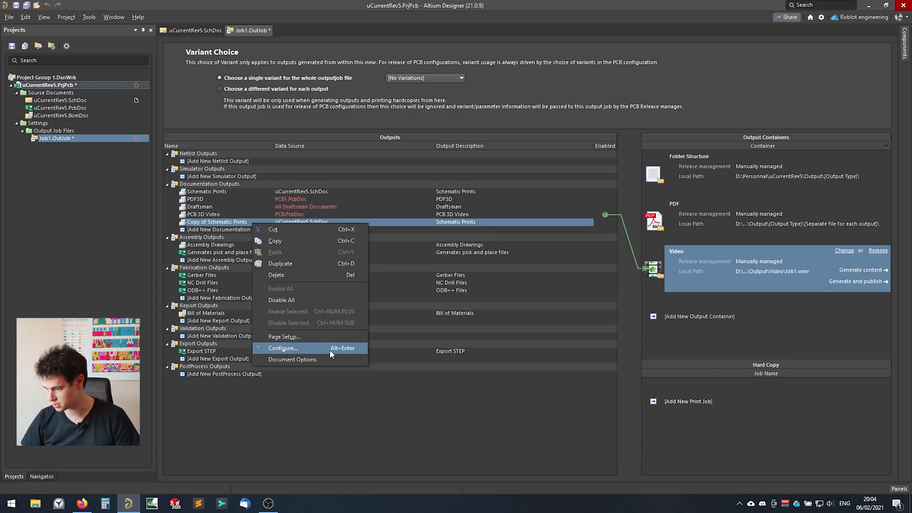
pyautogui.moveTo(329, 355)
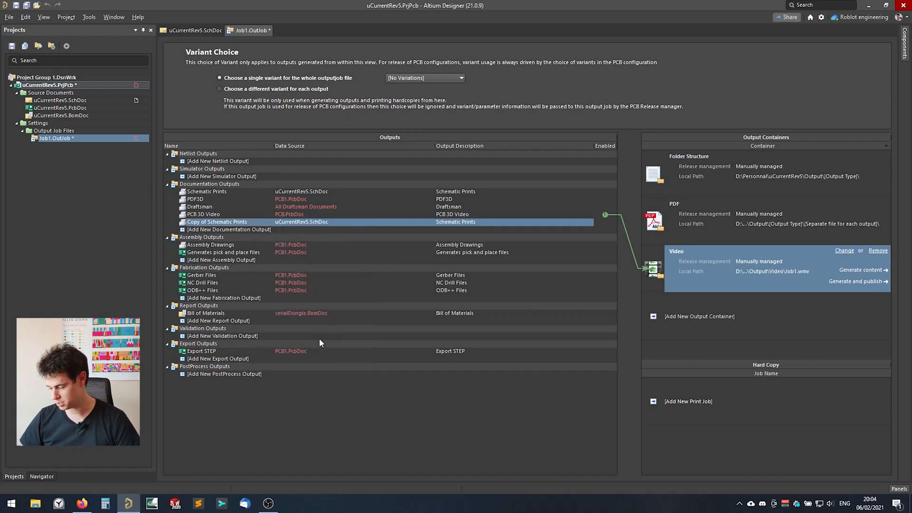
# - Set Copy of Schematic Prints to A4 paper, landscape, with the Color colour set
pyautogui.doubleClick(216, 221)
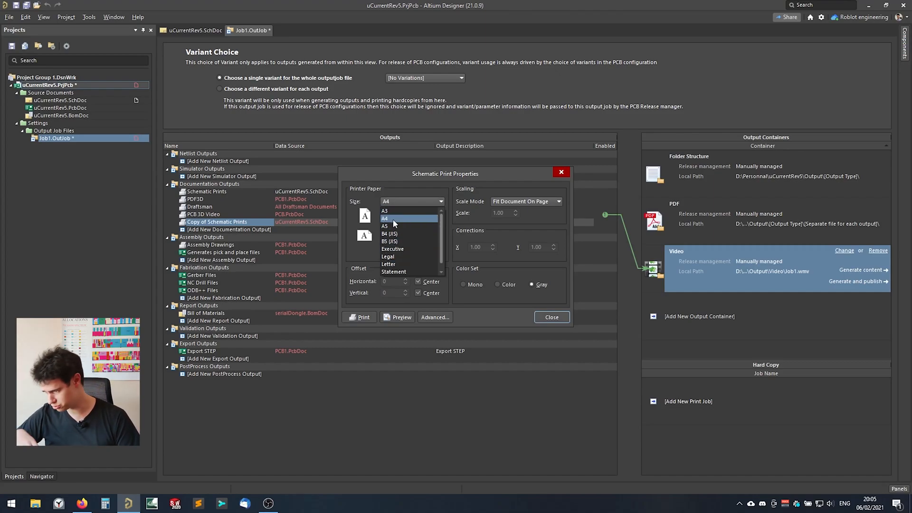
pyautogui.click(385, 218)
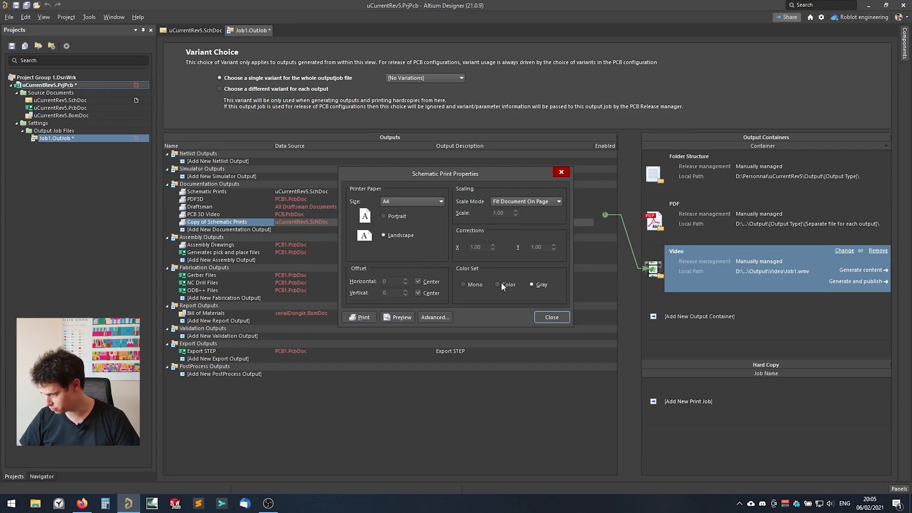
pyautogui.click(496, 284)
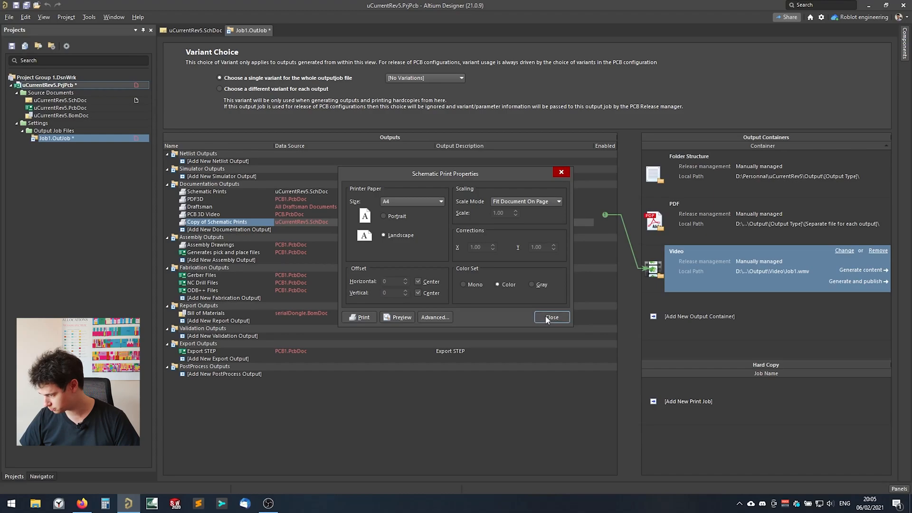
pyautogui.click(551, 317)
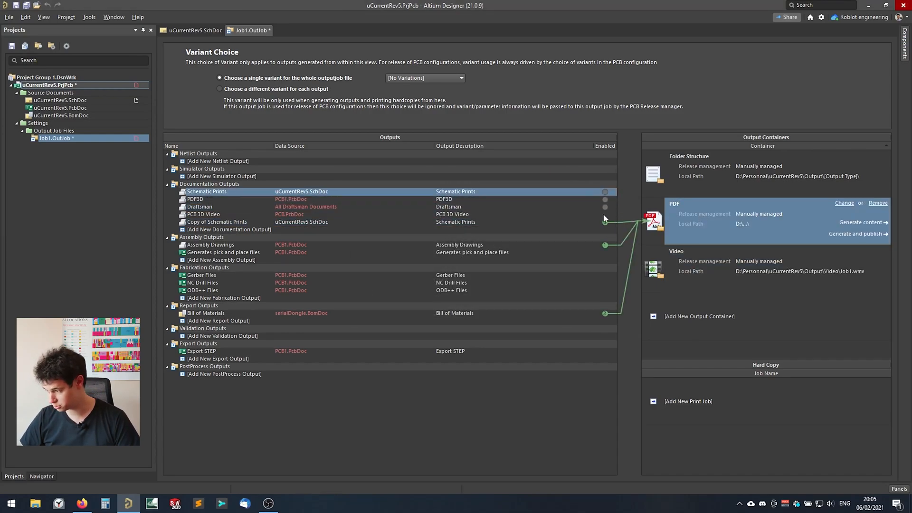
# - Enable Copy of Schematic Prints as the source feeding the PDF output container
pyautogui.click(205, 312)
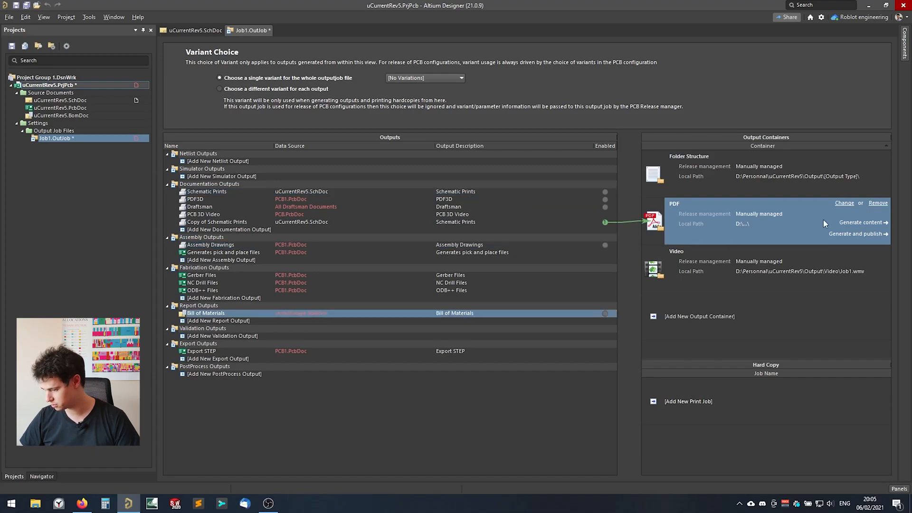